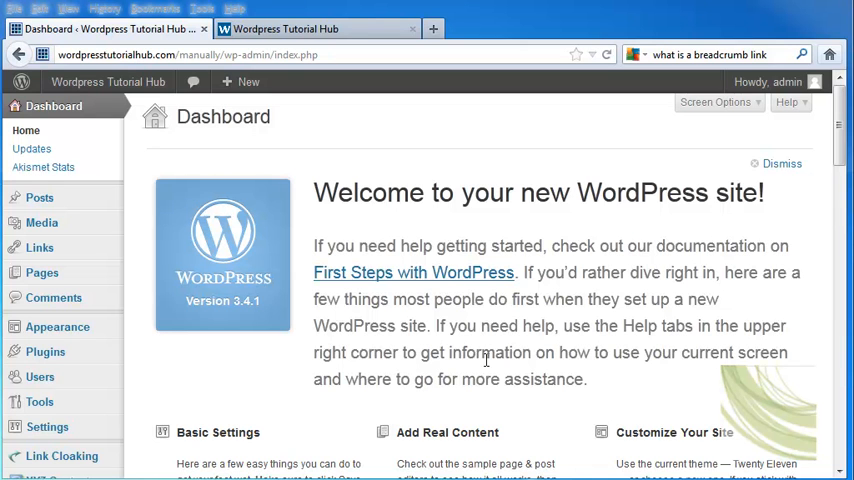
mouse_move(356, 124)
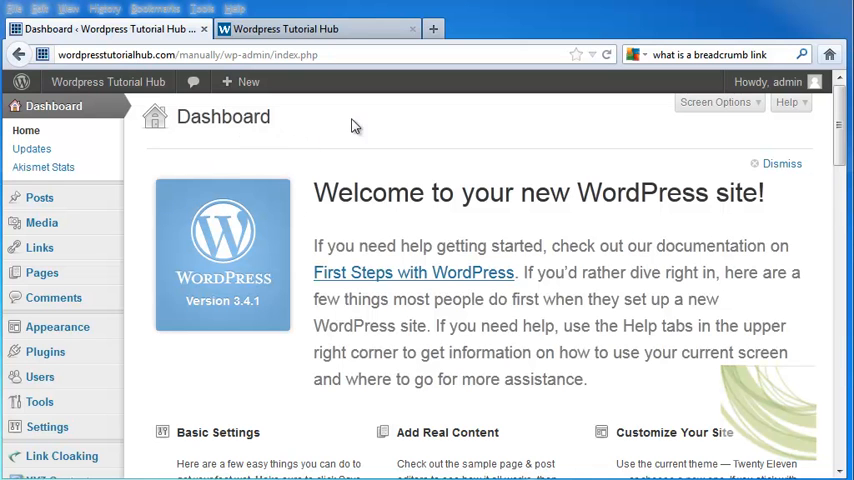
mouse_move(434, 144)
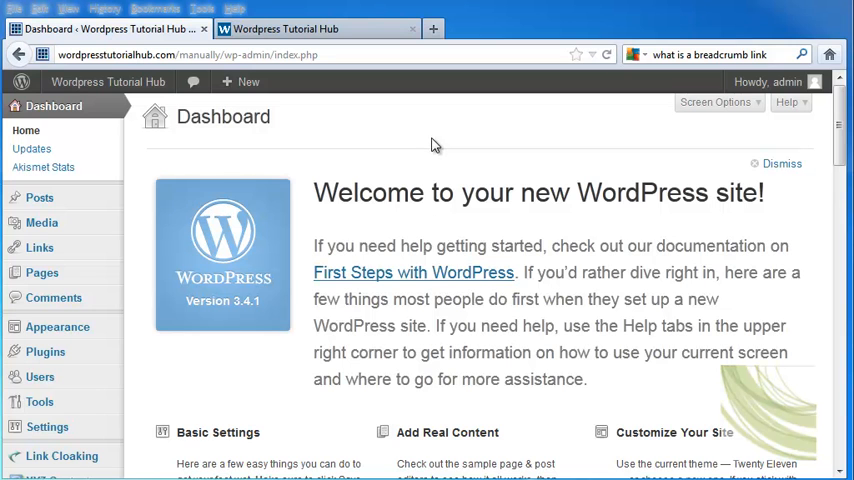
mouse_move(44, 352)
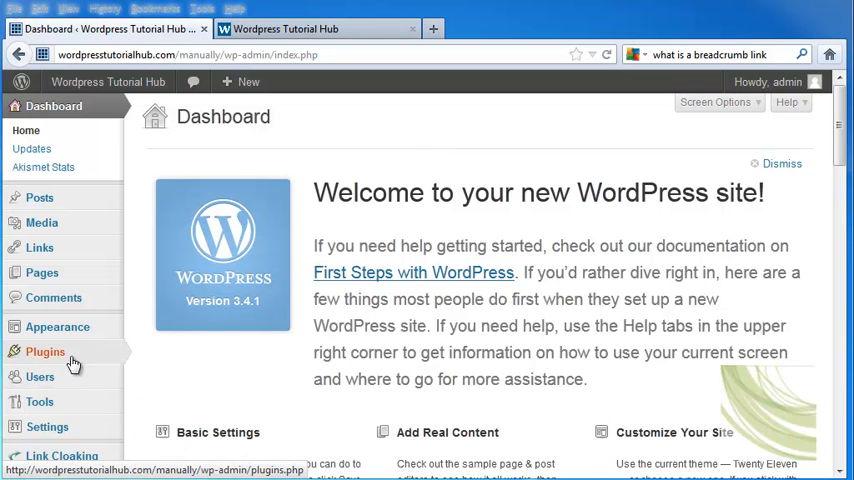
Step: Search the plugin directory for 'breadcrumb link'
click(44, 352)
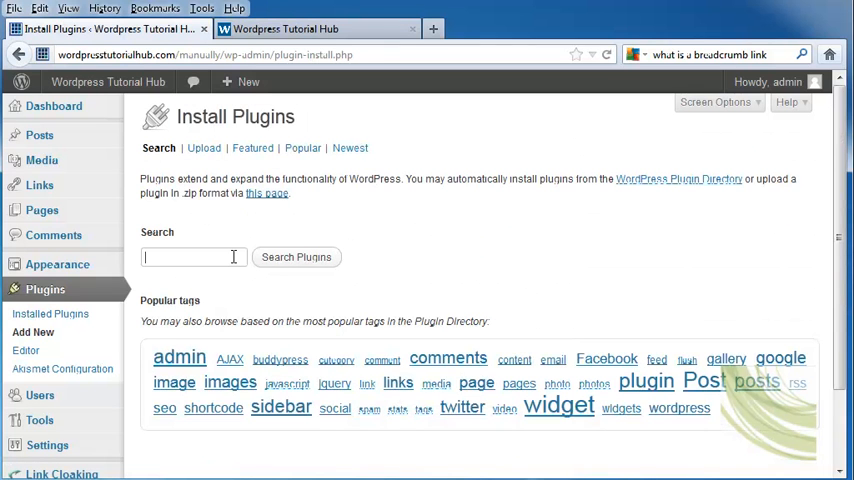
click(296, 256)
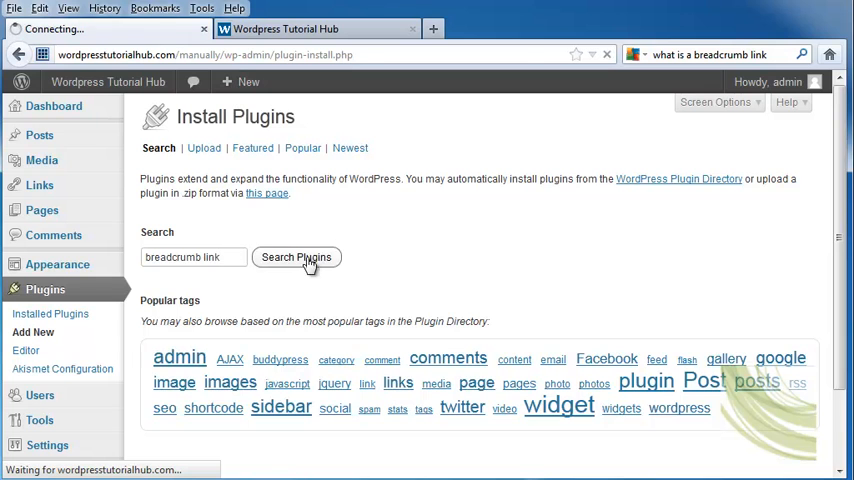
click(296, 256)
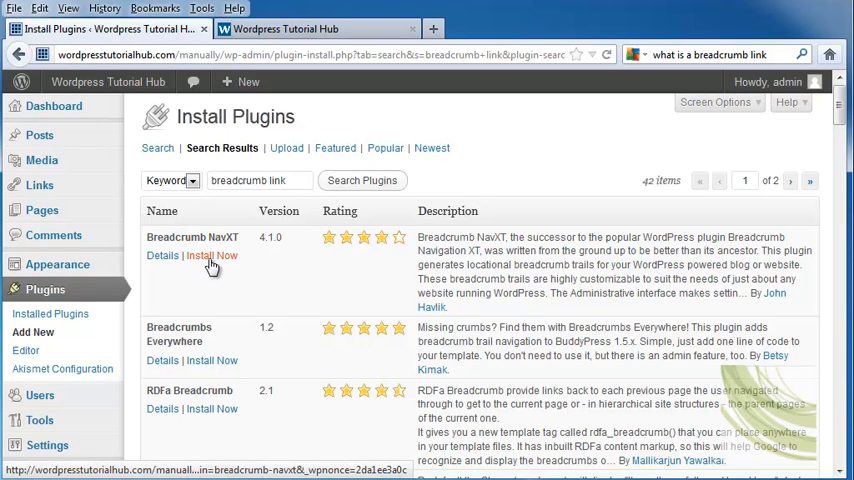
mouse_move(212, 260)
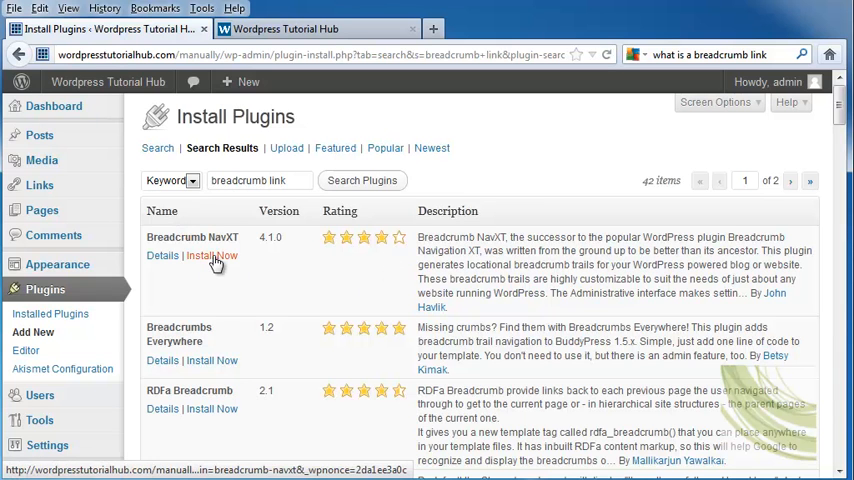
Step: Install and activate Breadcrumb NavXT, then go to its settings page
click(212, 256)
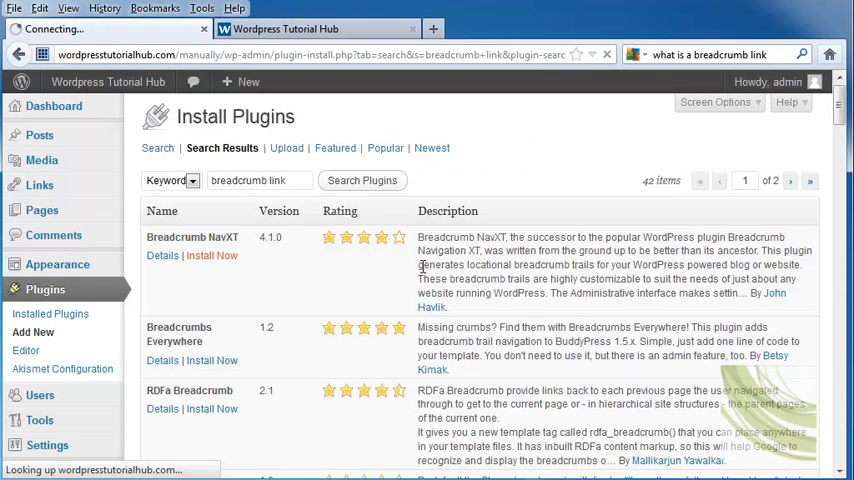
click(212, 256)
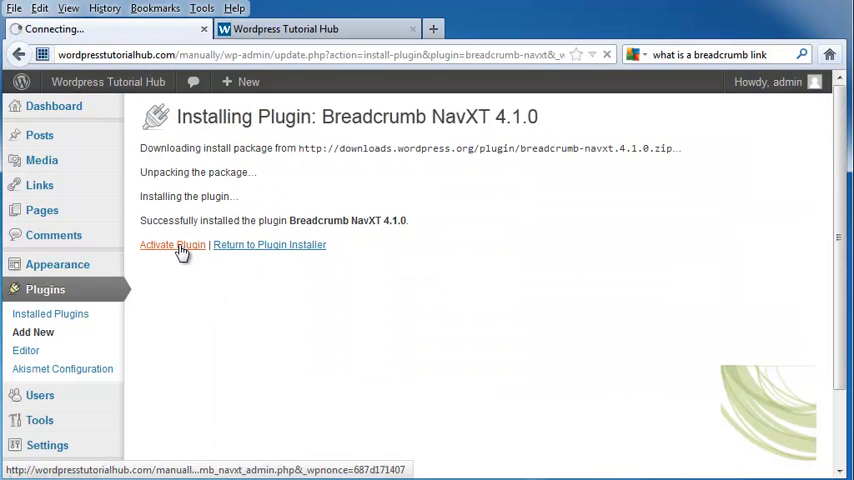
click(172, 244)
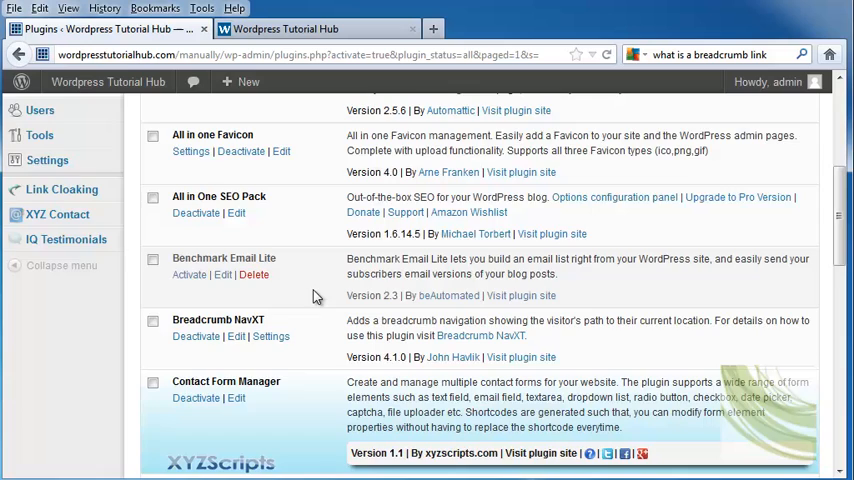
scroll(down, 3)
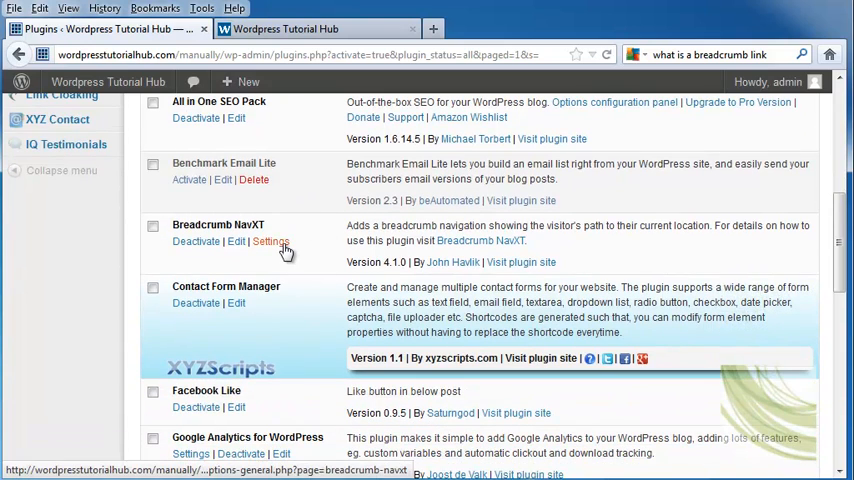
click(270, 240)
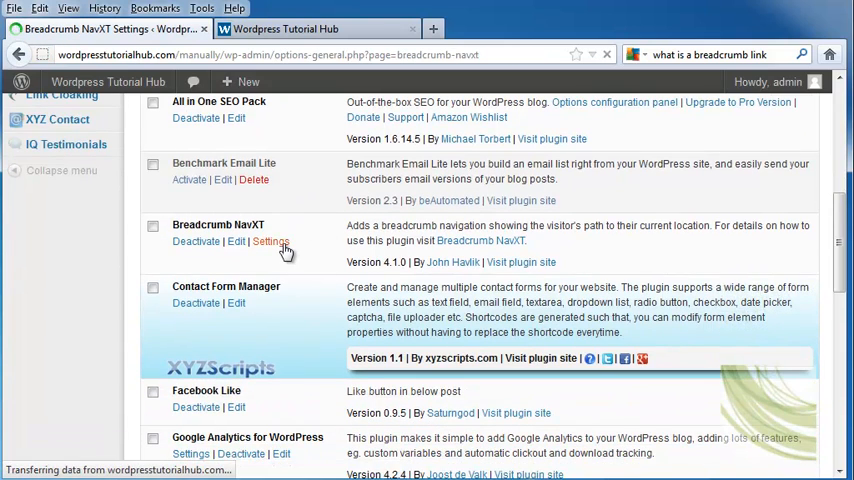
Step: Enter > as the separator and 4 as Max Title Length, leaving Home Breadcrumb ticked
click(270, 240)
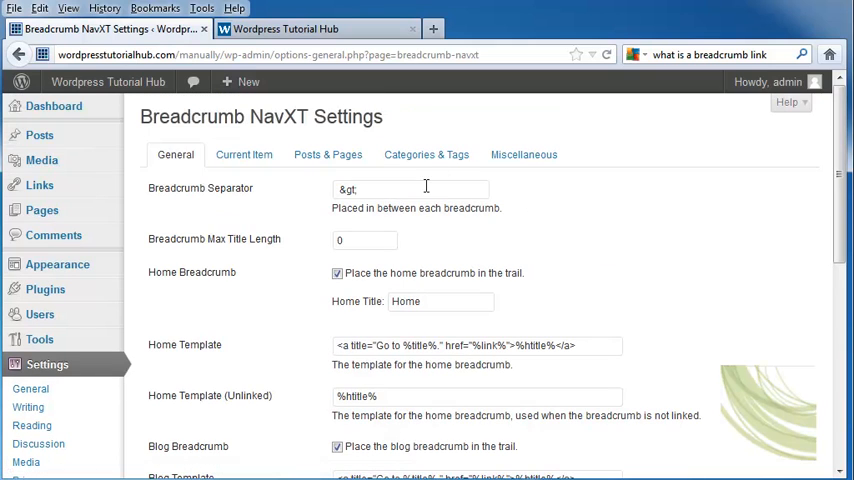
double_click(348, 188)
text(>)
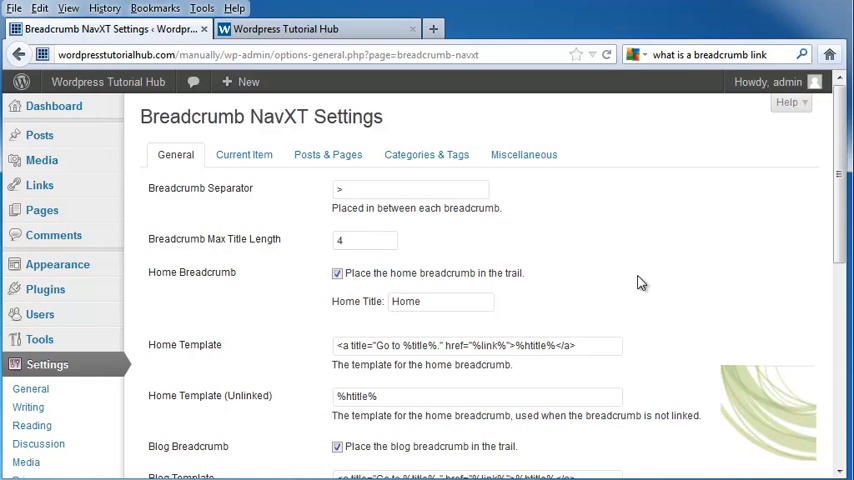
scroll(down, 3)
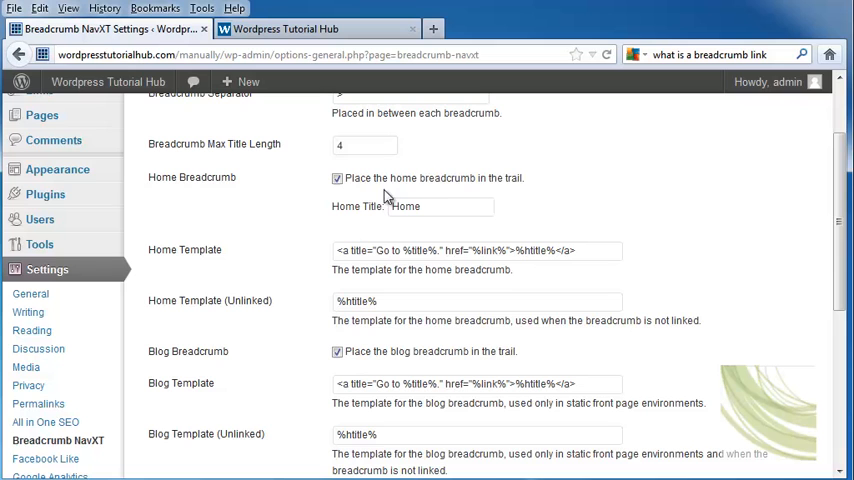
click(336, 178)
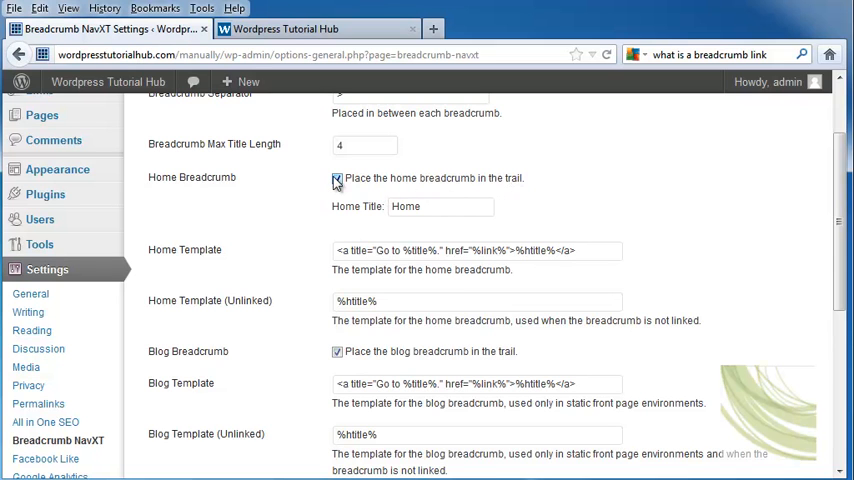
click(336, 178)
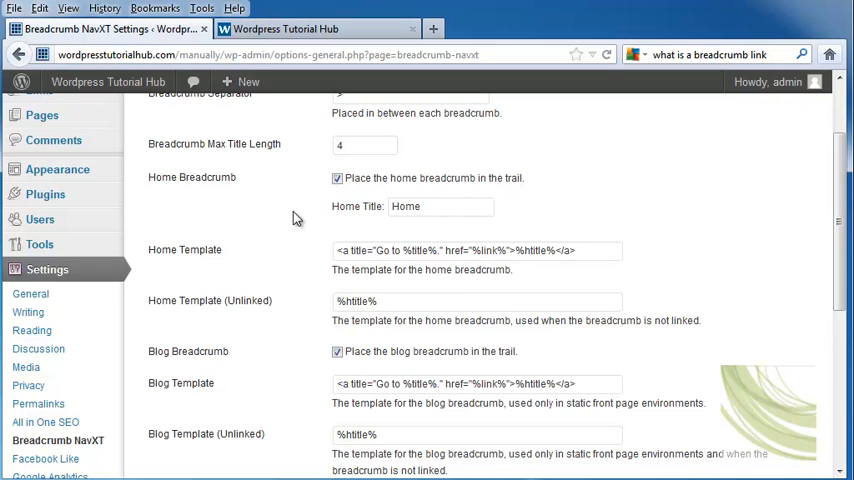
mouse_move(398, 256)
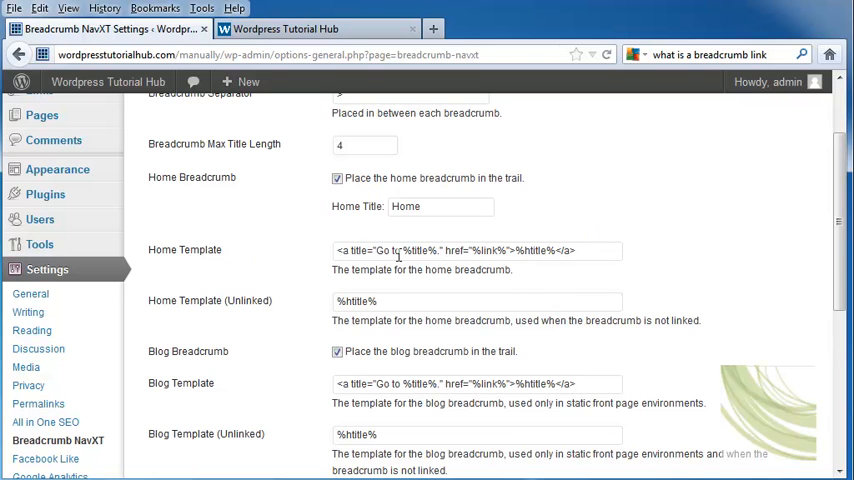
Step: Tick Main Site Breadcrumb and save the General settings
scroll(down, 3)
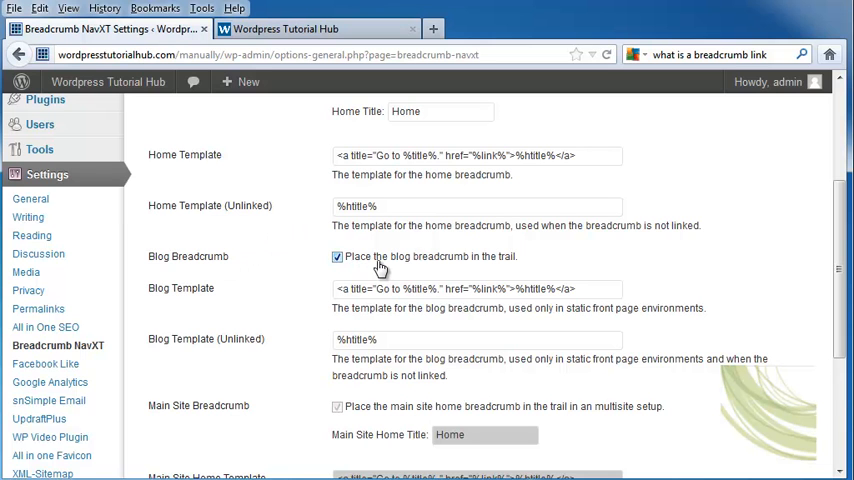
scroll(down, 3)
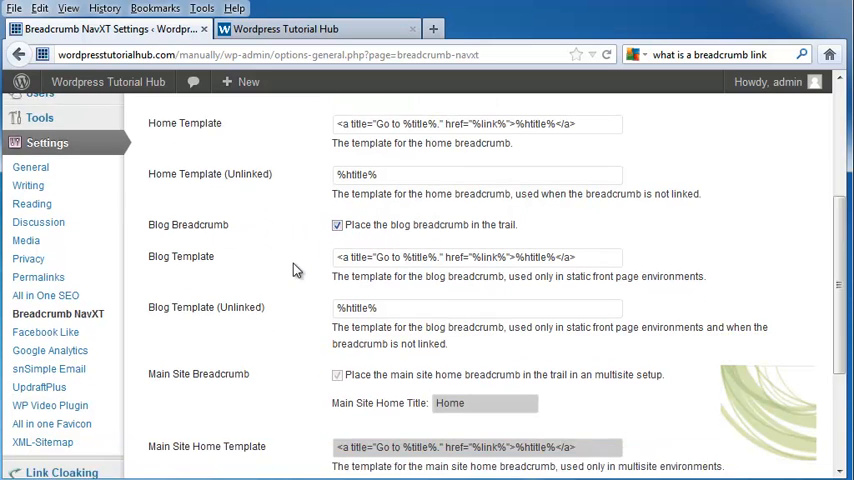
scroll(down, 3)
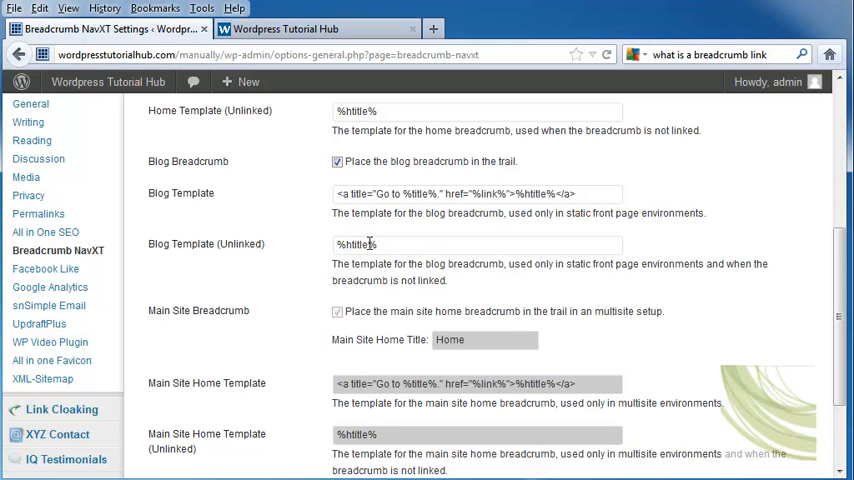
scroll(down, 3)
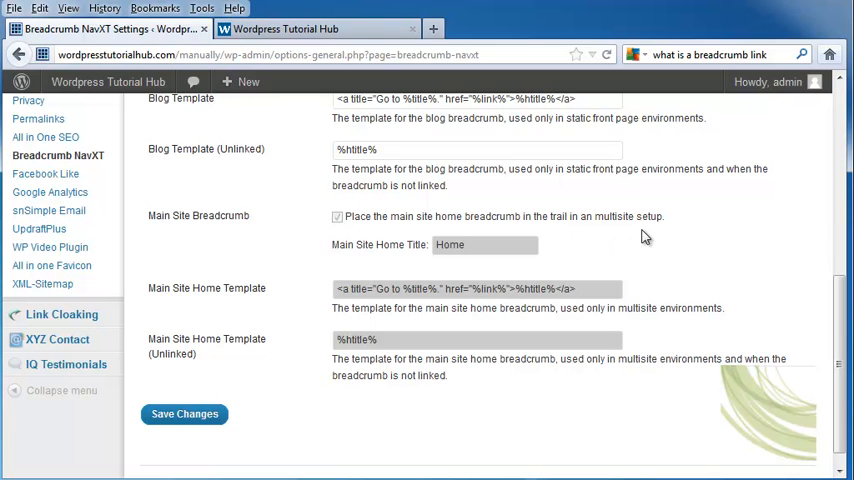
mouse_move(656, 236)
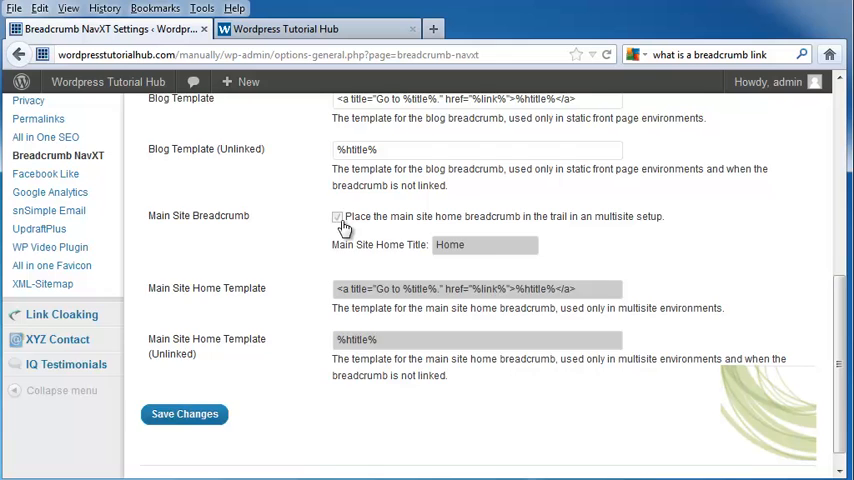
scroll(down, 3)
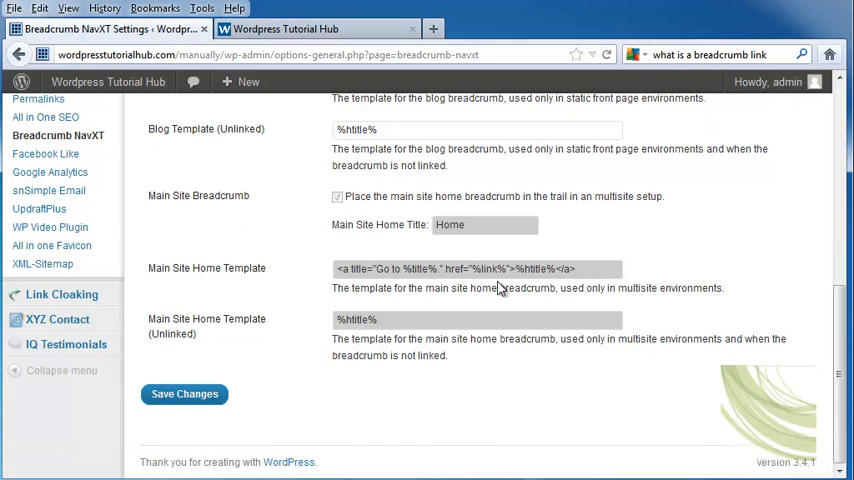
mouse_move(206, 348)
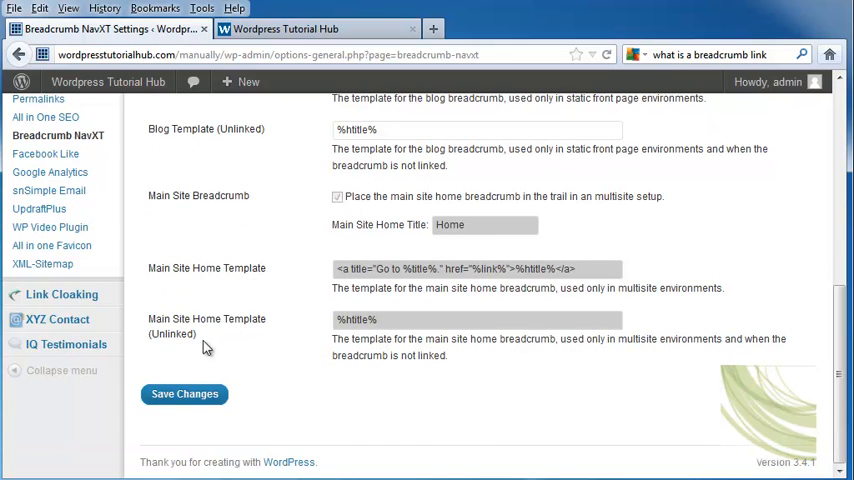
click(184, 392)
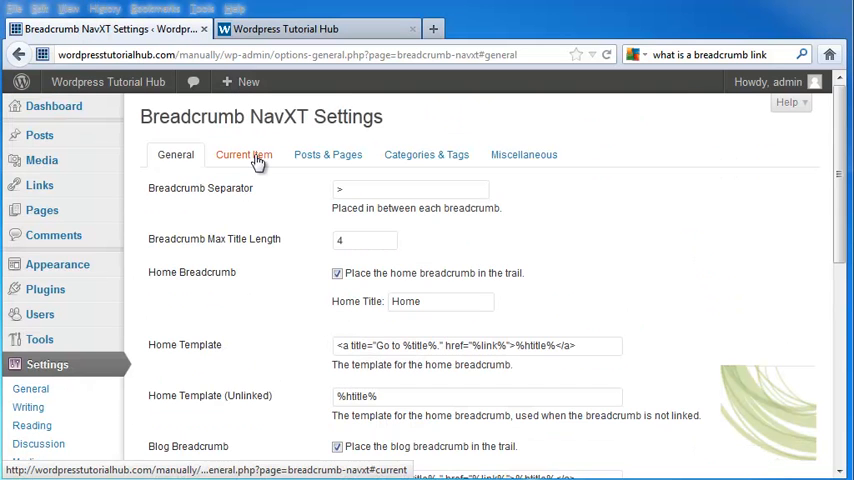
Step: On Current Item, enable Link Current Item and include the paged breadcrumb
click(244, 154)
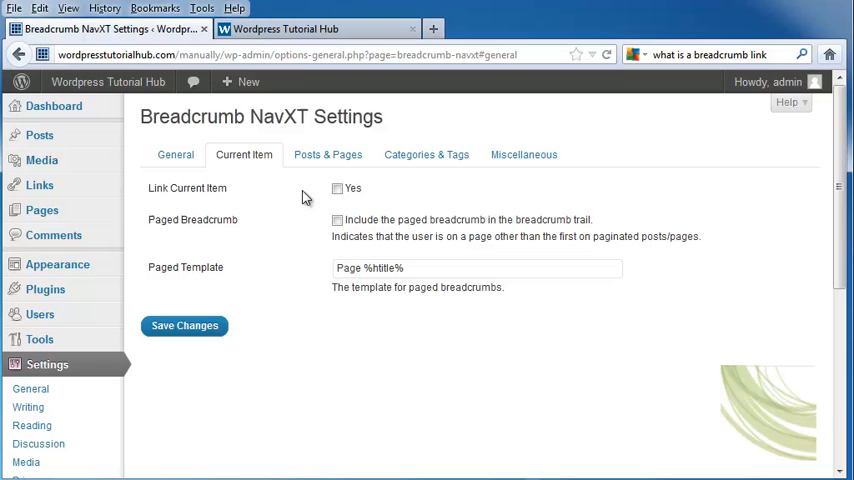
click(336, 188)
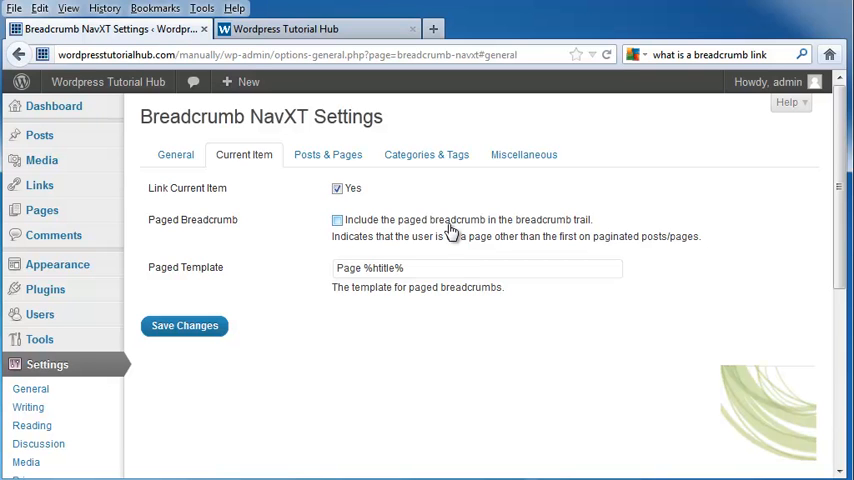
mouse_move(348, 232)
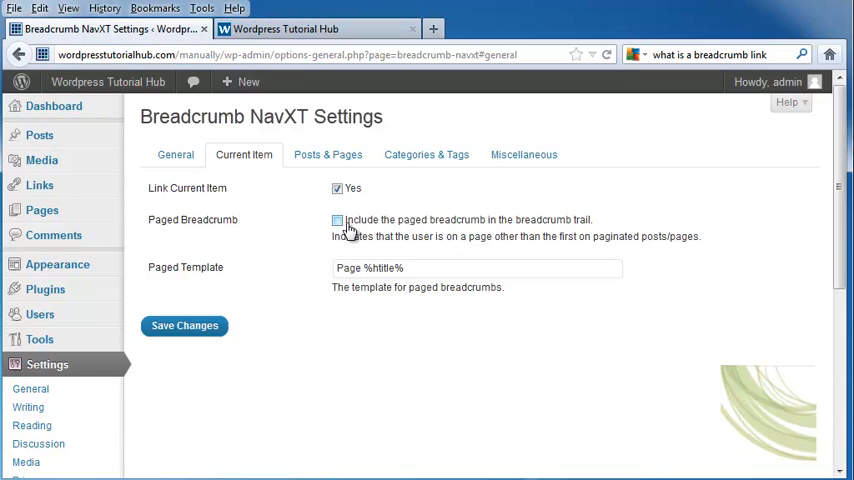
click(336, 220)
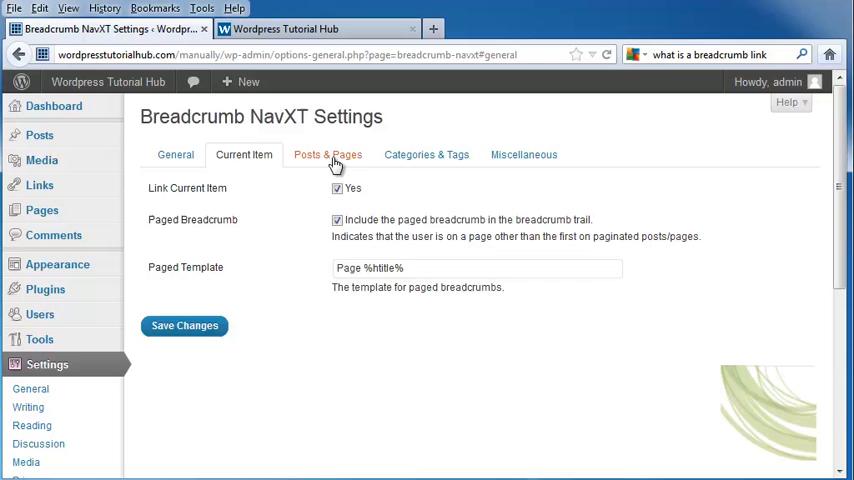
click(328, 154)
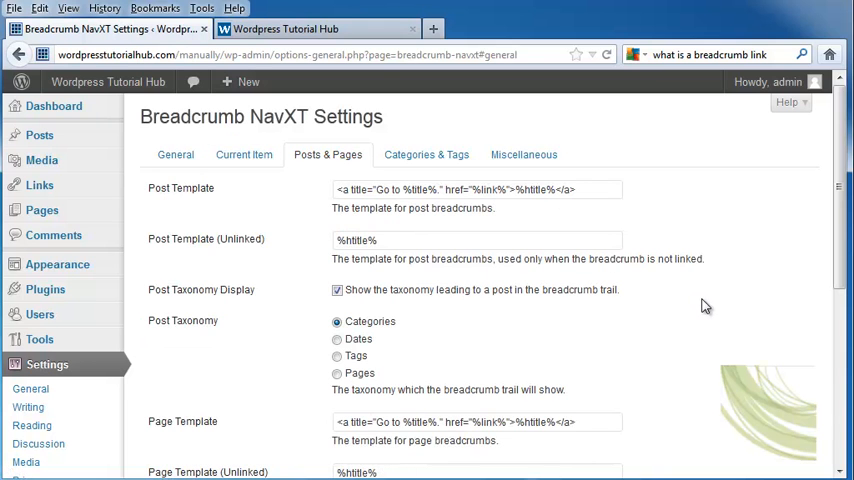
mouse_move(226, 252)
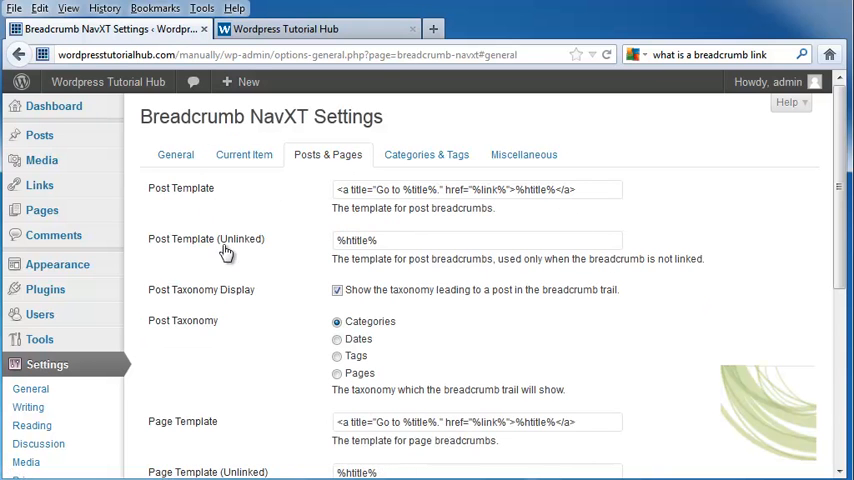
Step: Set Post Taxonomy to Pages on the Posts & Pages tab
scroll(down, 3)
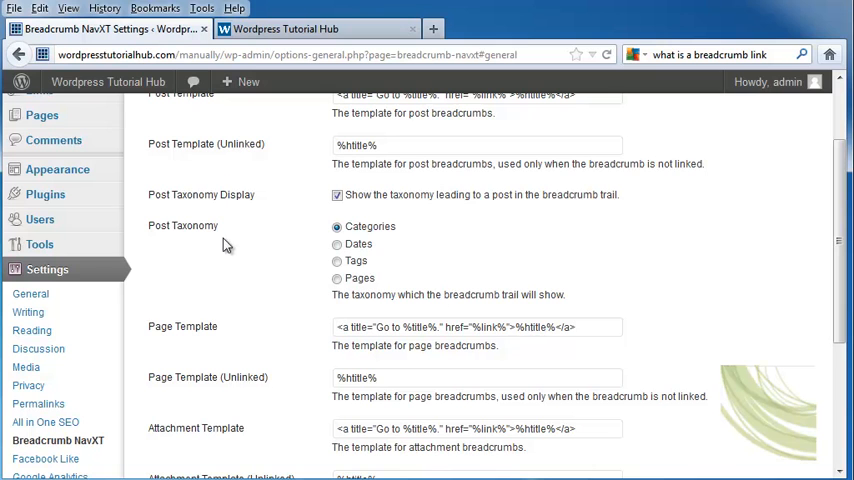
click(336, 278)
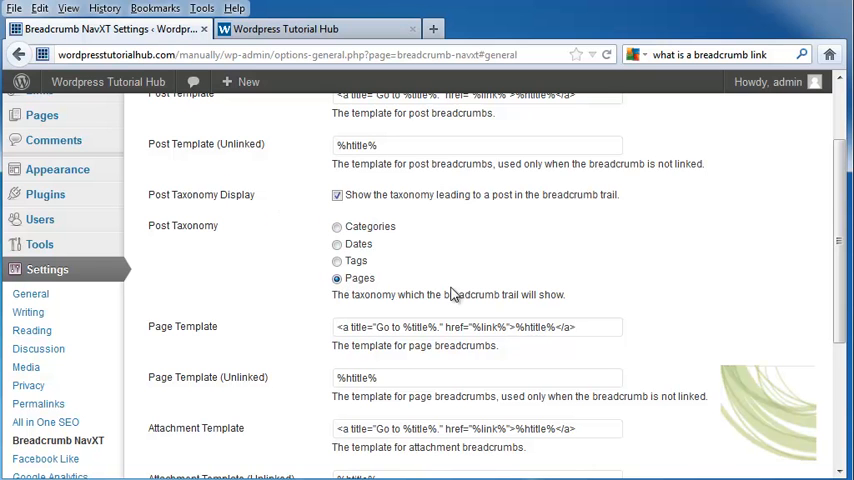
scroll(down, 3)
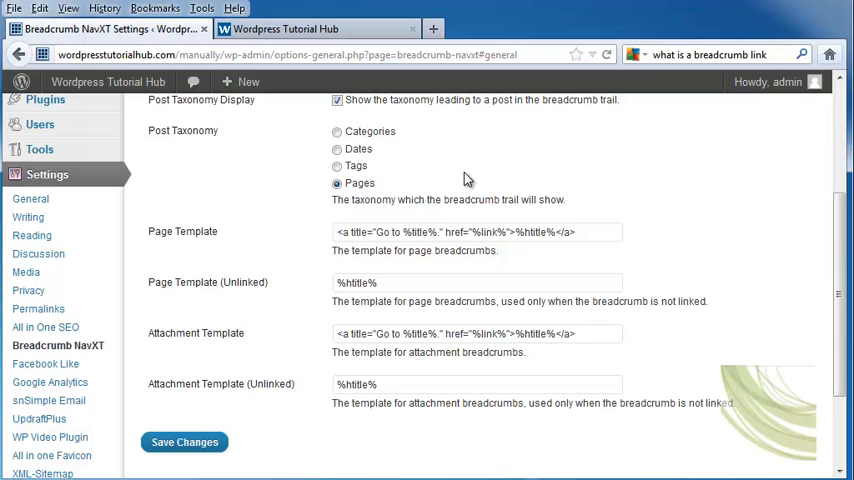
mouse_move(280, 256)
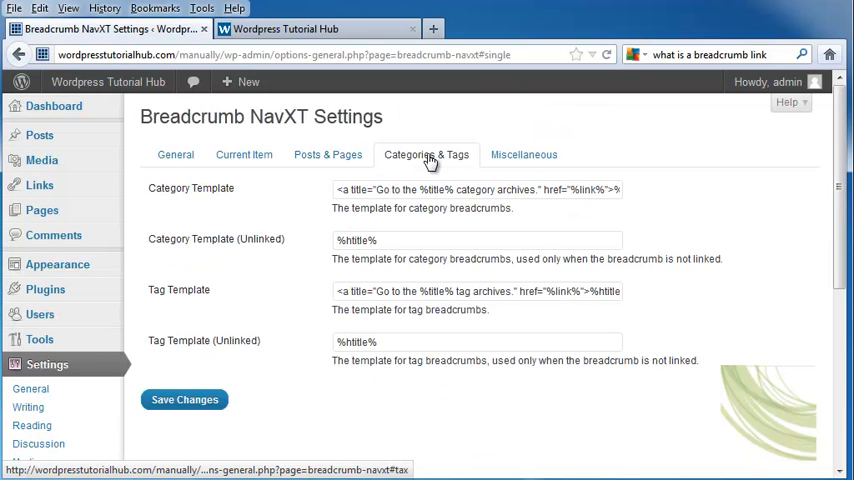
Step: Show the Categories & Tags breadcrumb templates
click(524, 154)
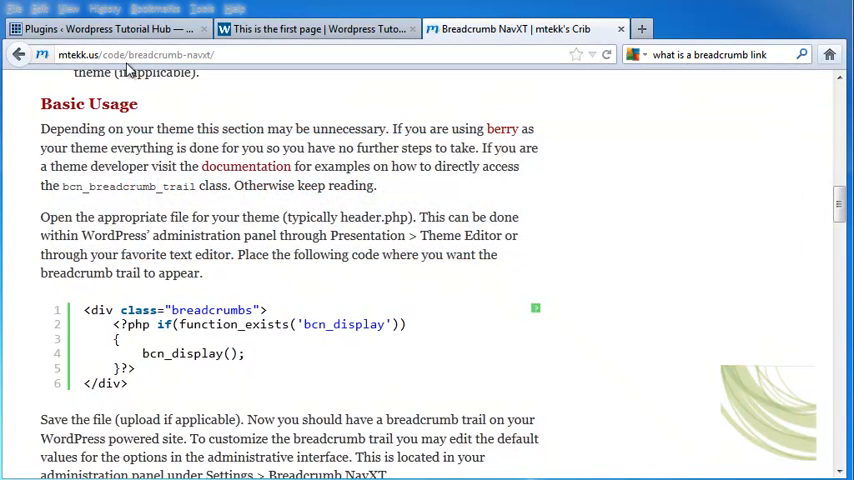
mouse_move(200, 68)
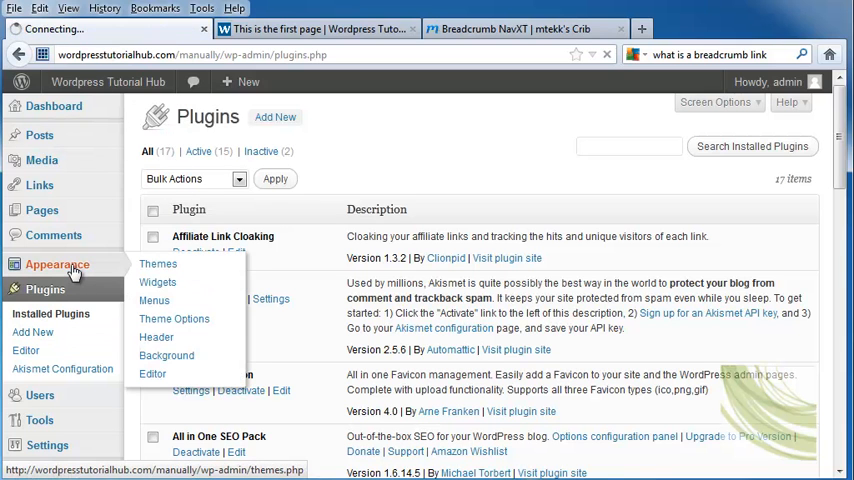
Step: Paste the breadcrumbs div calling bcn_display after the nav in header.php and update the file
click(158, 264)
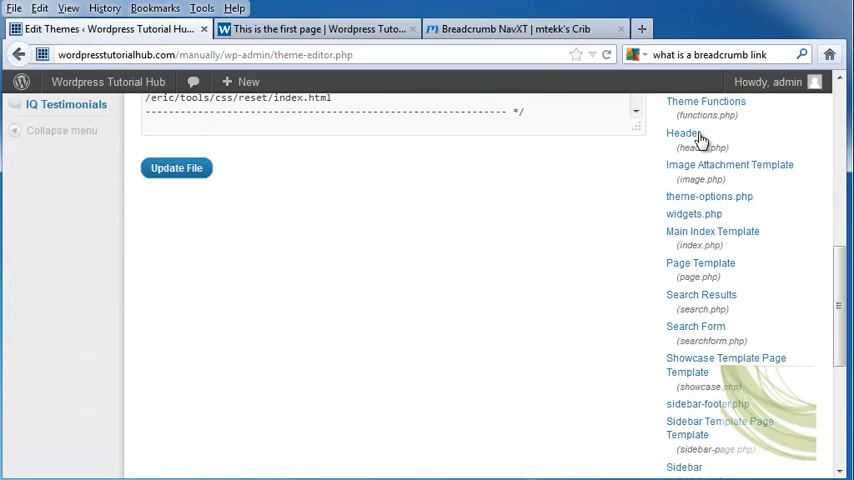
click(684, 132)
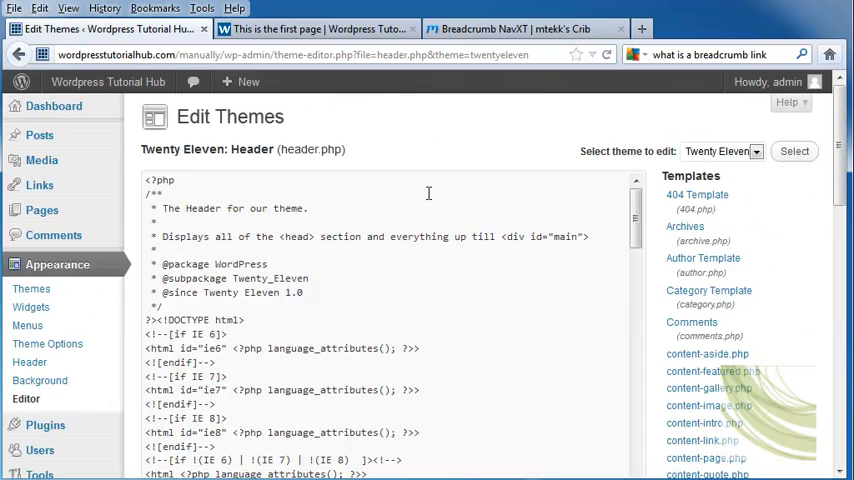
scroll(down, 3)
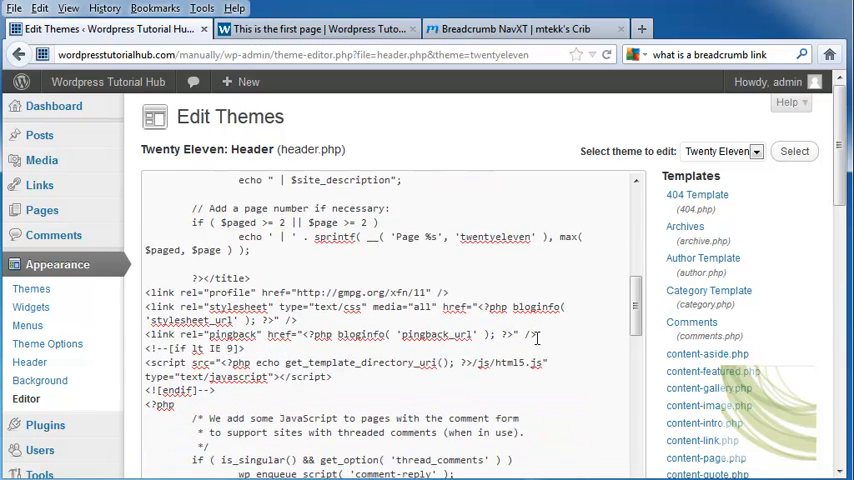
scroll(down, 3)
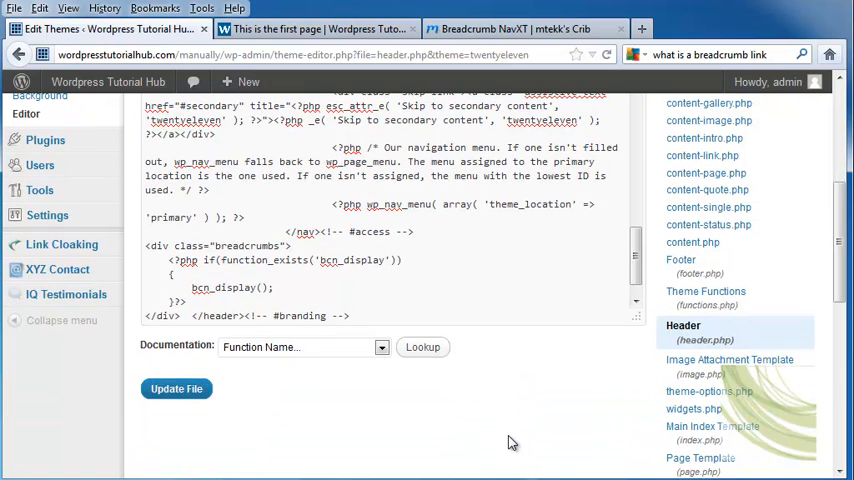
mouse_move(92, 344)
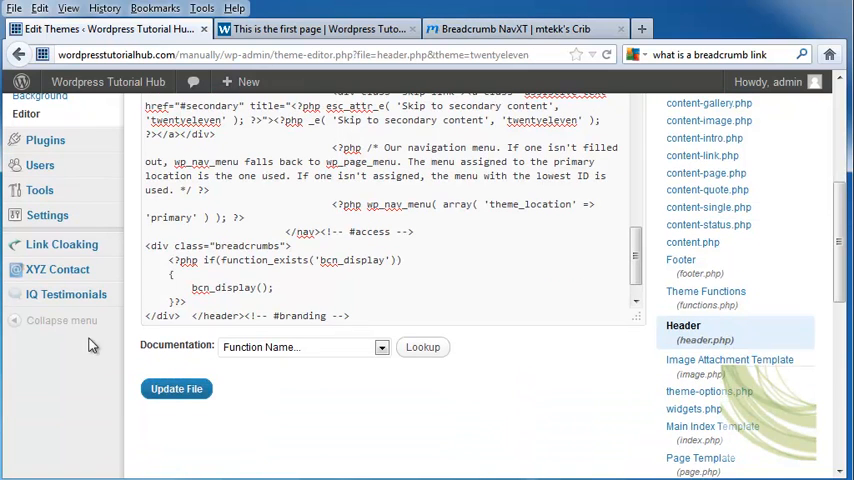
click(176, 388)
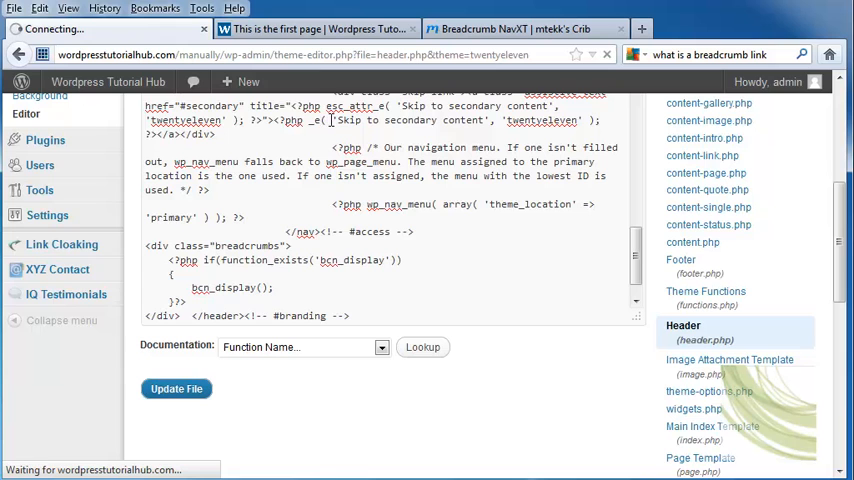
click(316, 28)
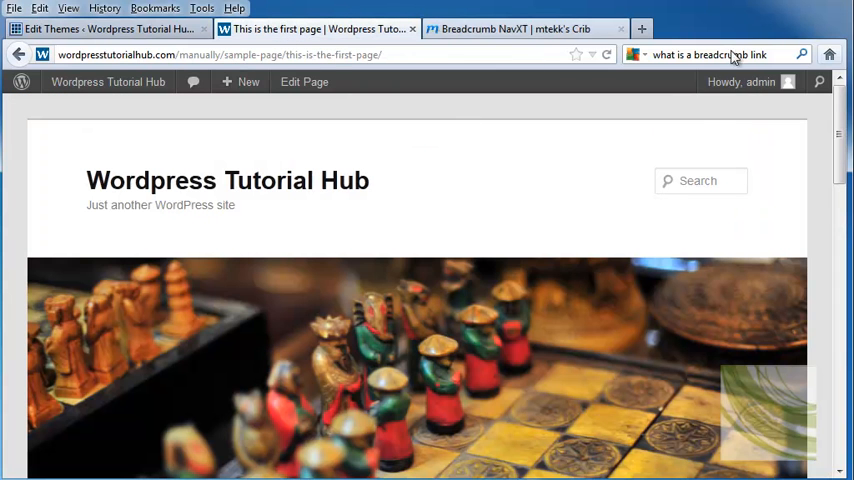
Step: Navigate Blog > Sample Page > This is the first page and check the Home > Sample > This trail
click(606, 56)
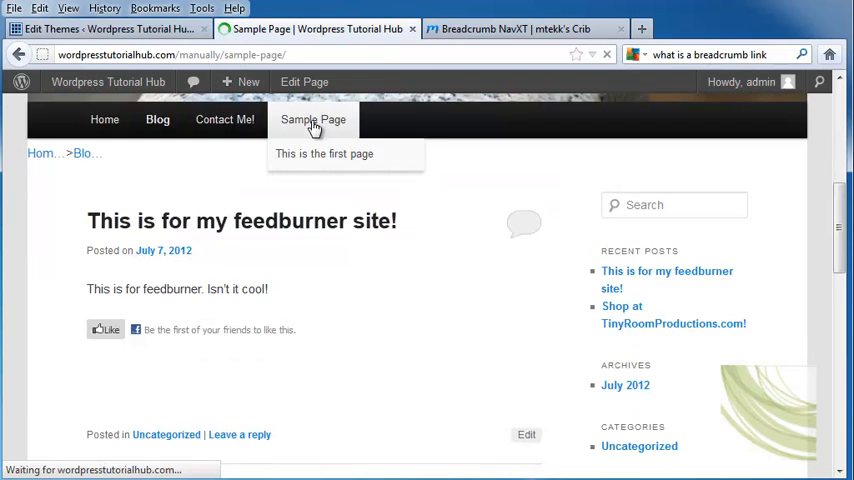
click(312, 120)
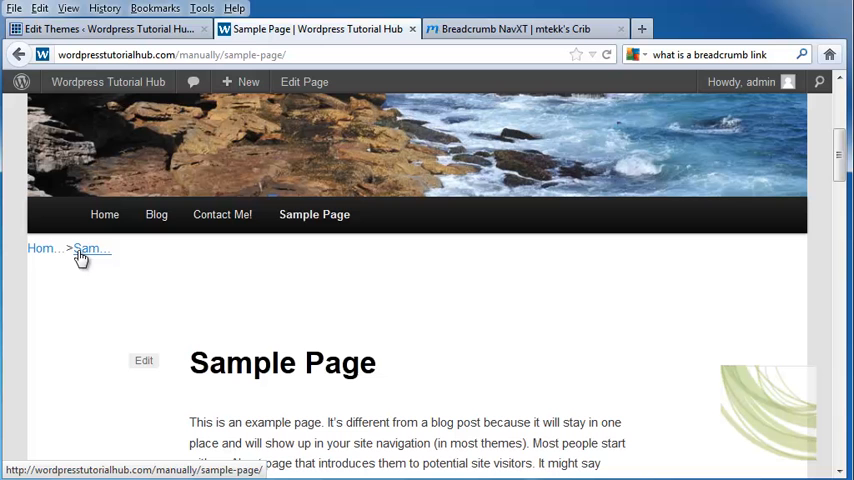
mouse_move(314, 214)
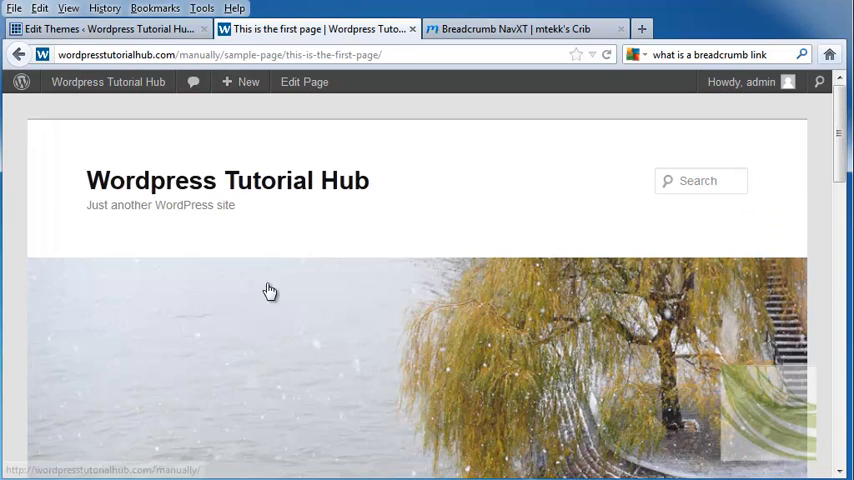
scroll(down, 3)
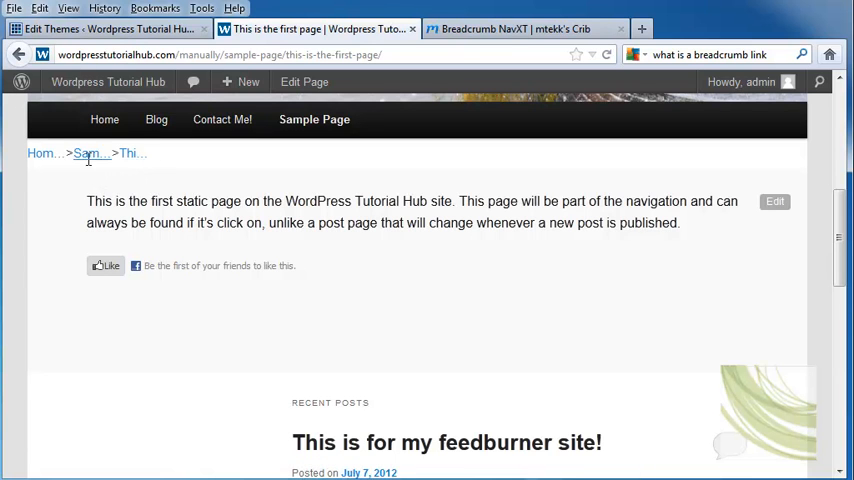
mouse_move(88, 152)
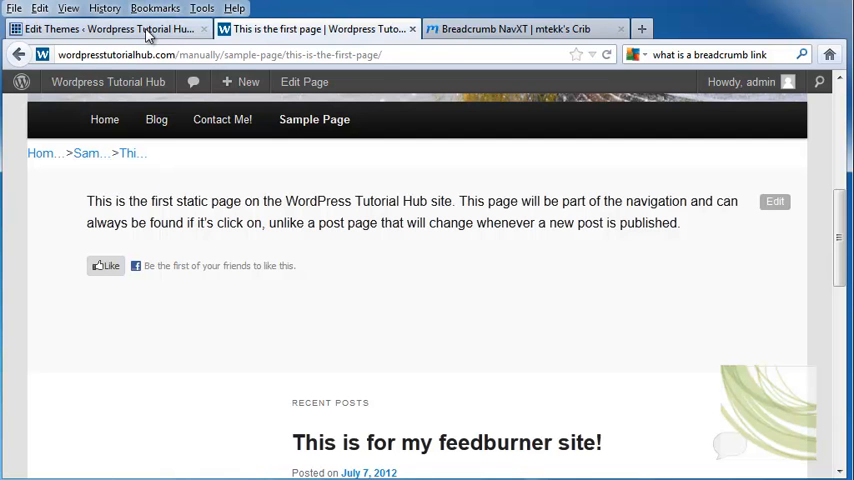
mouse_move(104, 120)
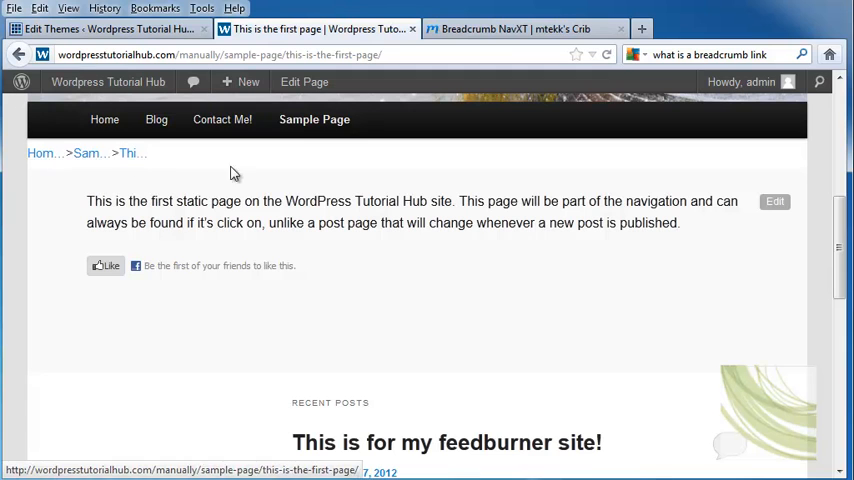
mouse_move(378, 260)
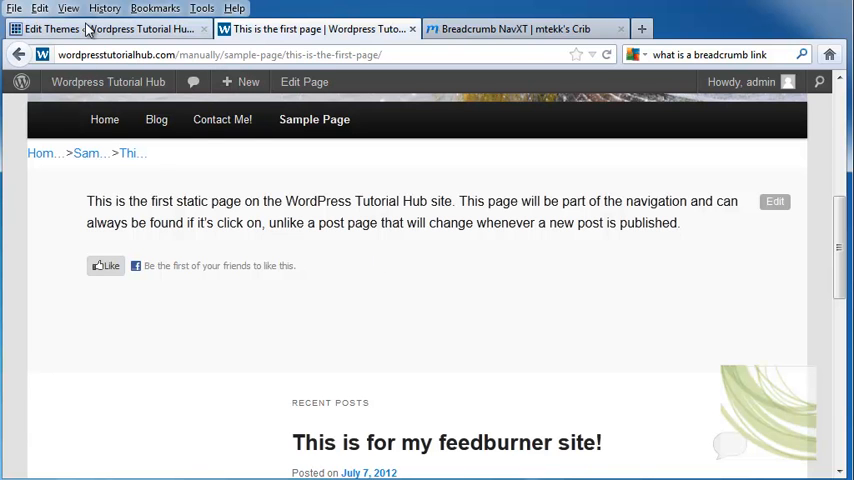
Step: Raise Breadcrumb Max Title Length (10, then 20) in the NavXT settings and save
click(100, 28)
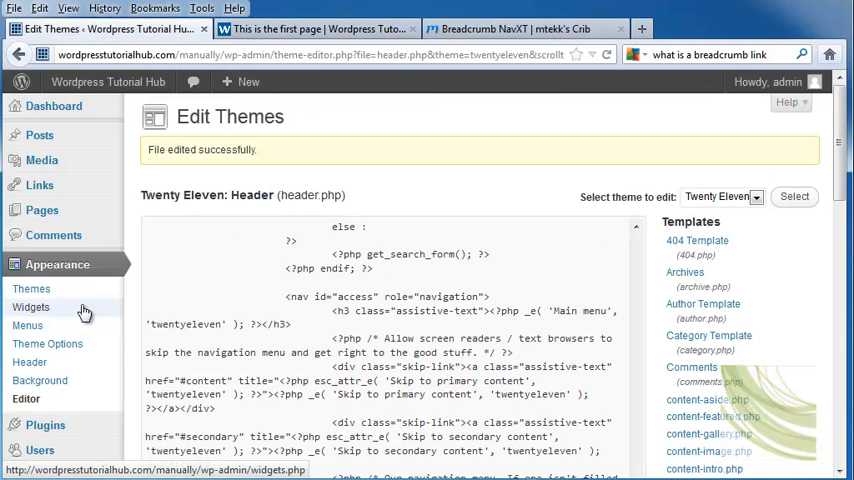
click(44, 424)
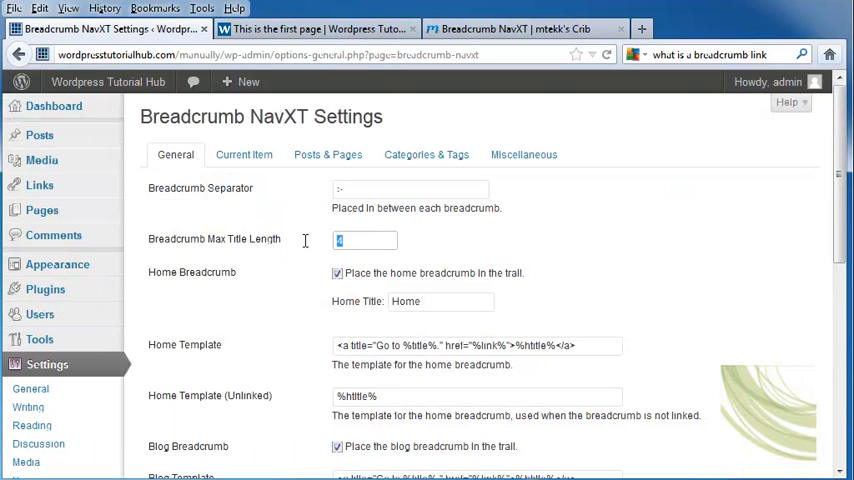
mouse_move(308, 246)
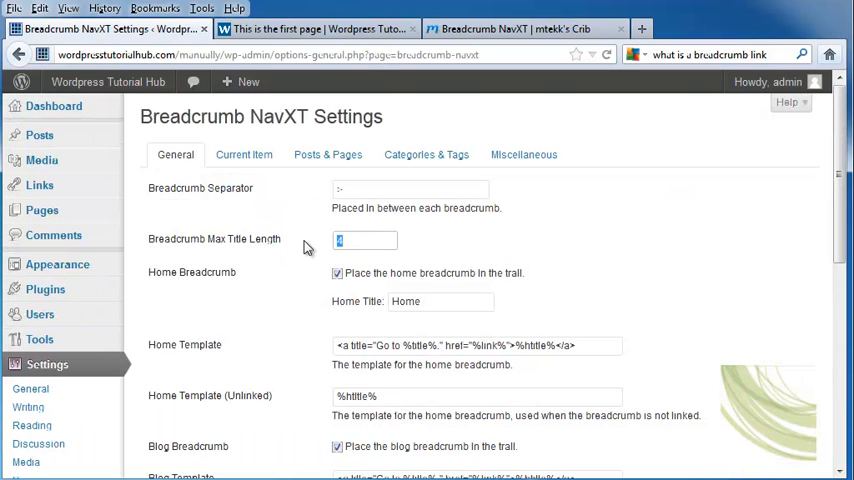
text(10)
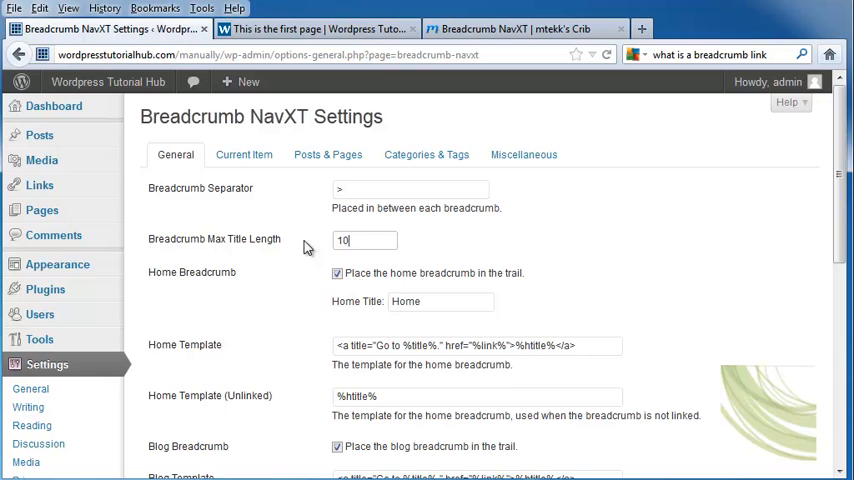
scroll(down, 3)
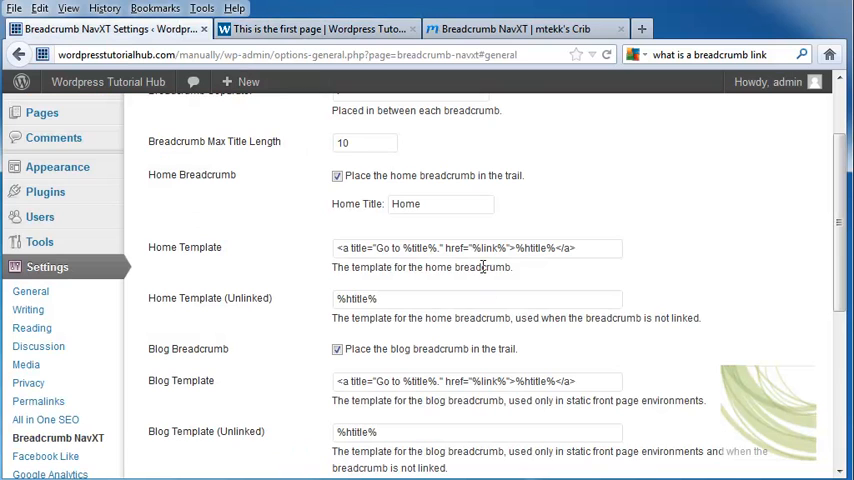
text(20)
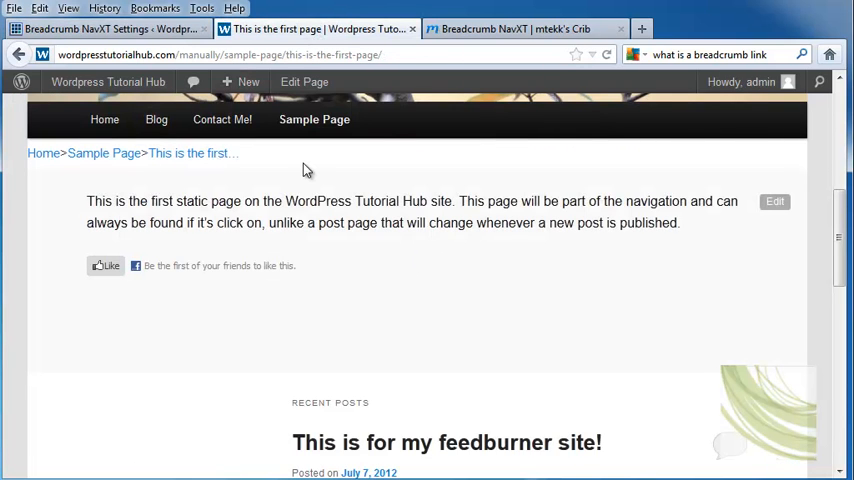
mouse_move(316, 152)
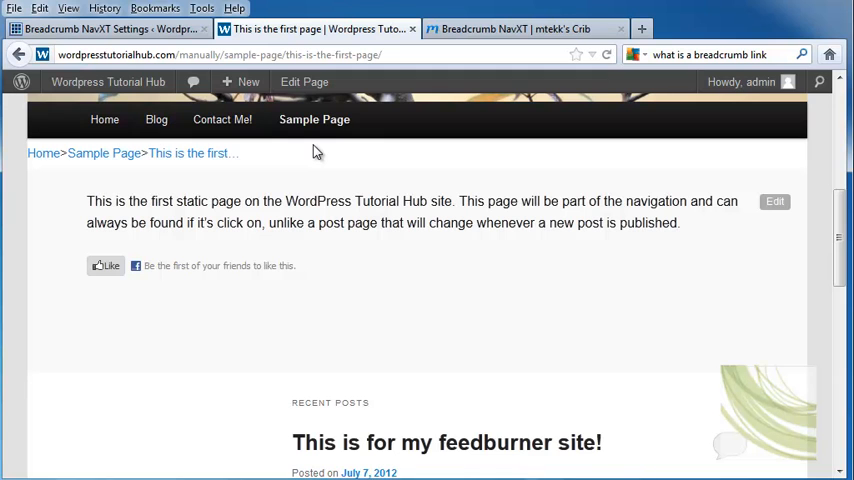
mouse_move(386, 164)
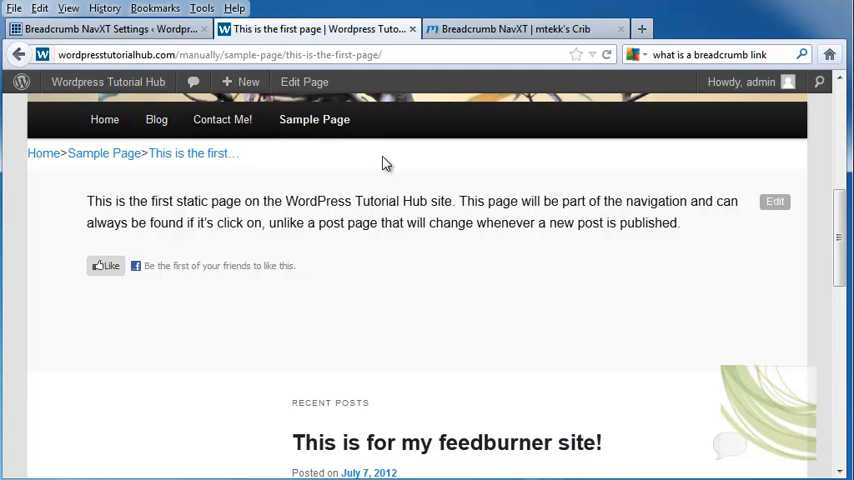
mouse_move(724, 206)
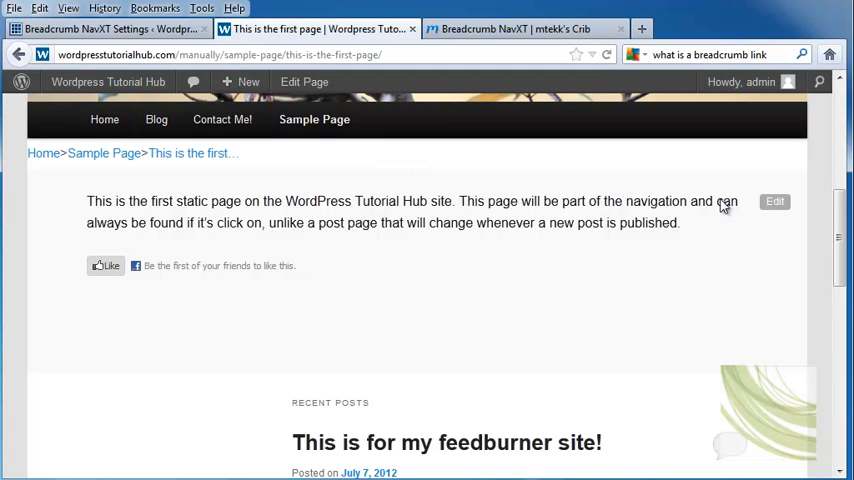